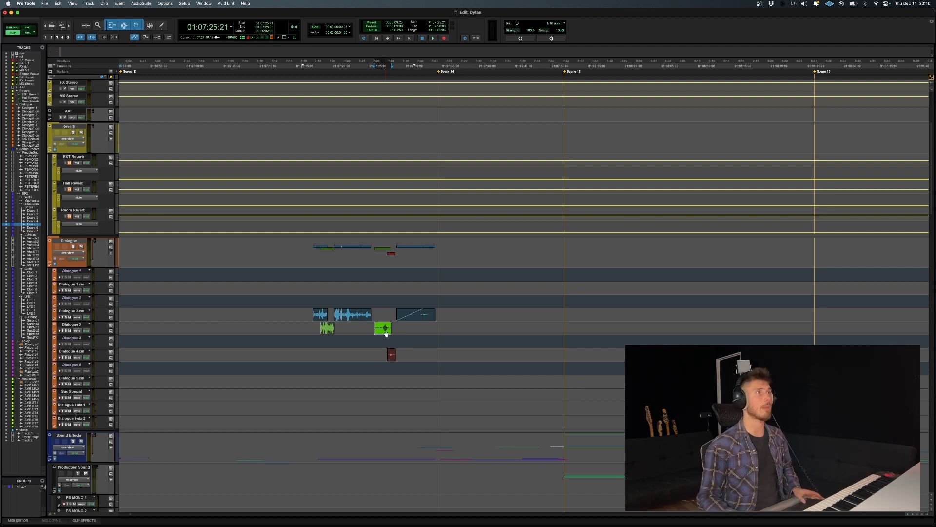
Step: Duplicate the green dialogue clip down onto the Dialogue 5 track
{"action": "left_click_drag", "start_coordinate": [383, 328], "coordinate": [384, 381]}
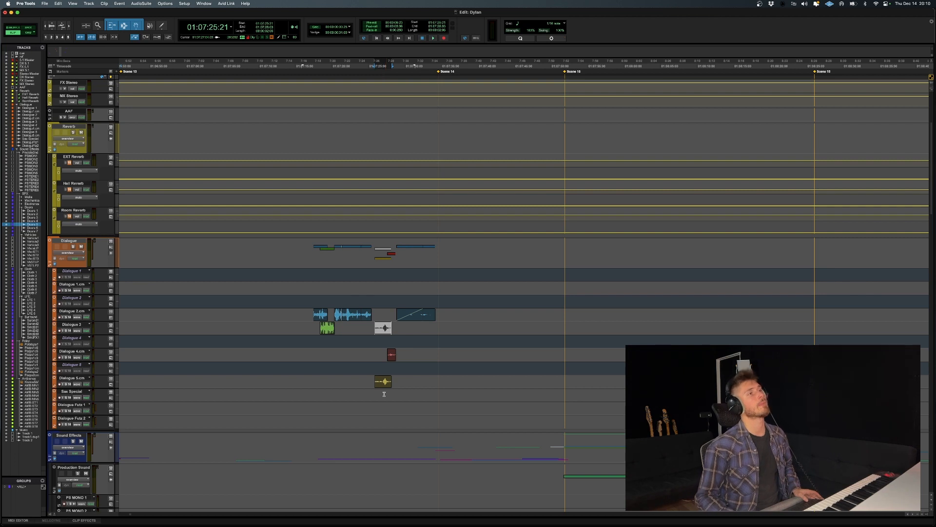
Step: Select the duplicated clip and bring up the Avid AudioSuite plugin list
{"action": "left_click", "coordinate": [383, 382]}
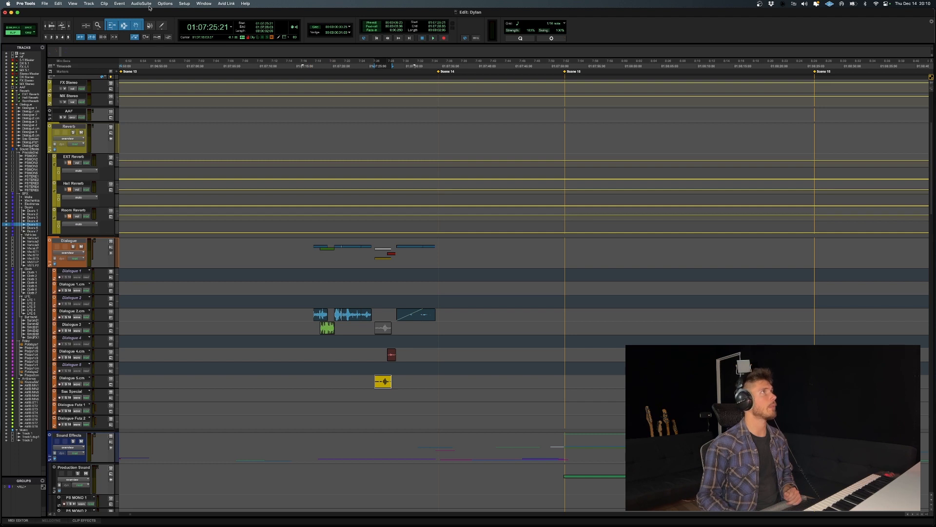
{"action": "left_click", "coordinate": [140, 3]}
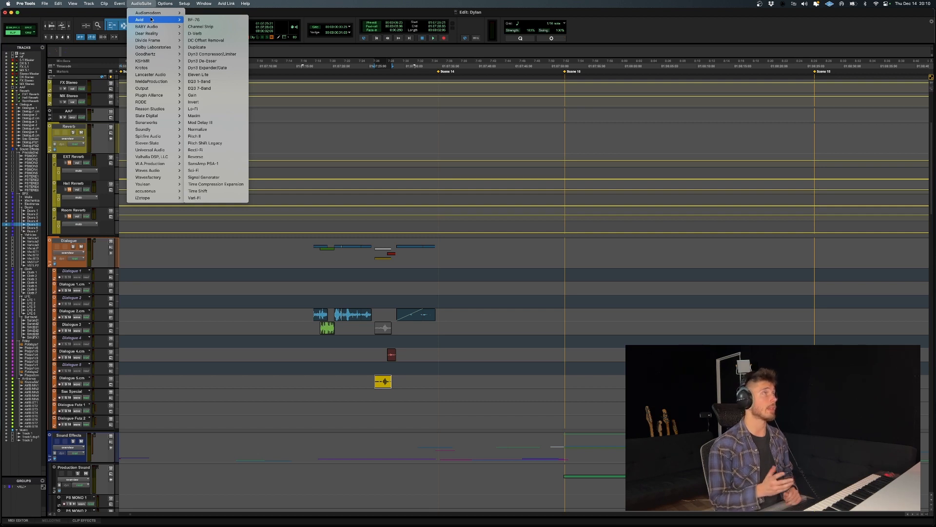
{"action": "mouse_move", "coordinate": [203, 129]}
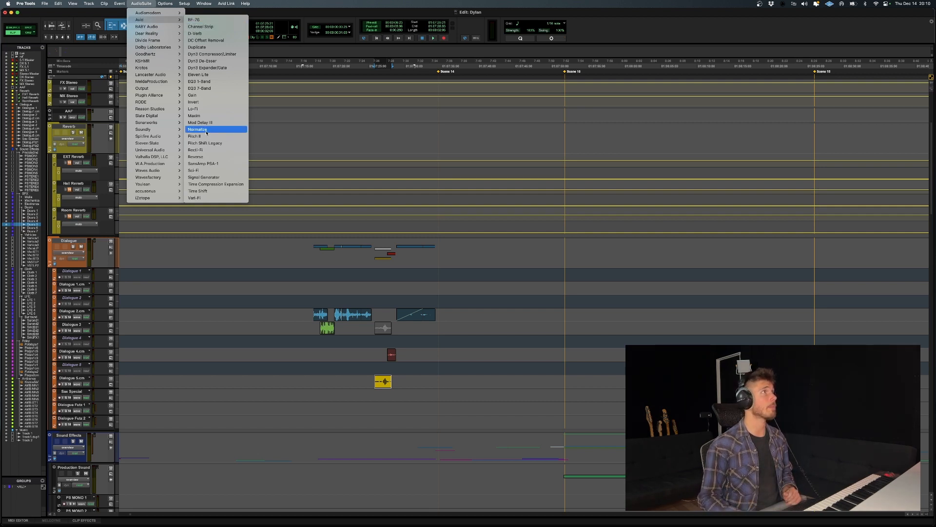
{"action": "mouse_move", "coordinate": [205, 143]}
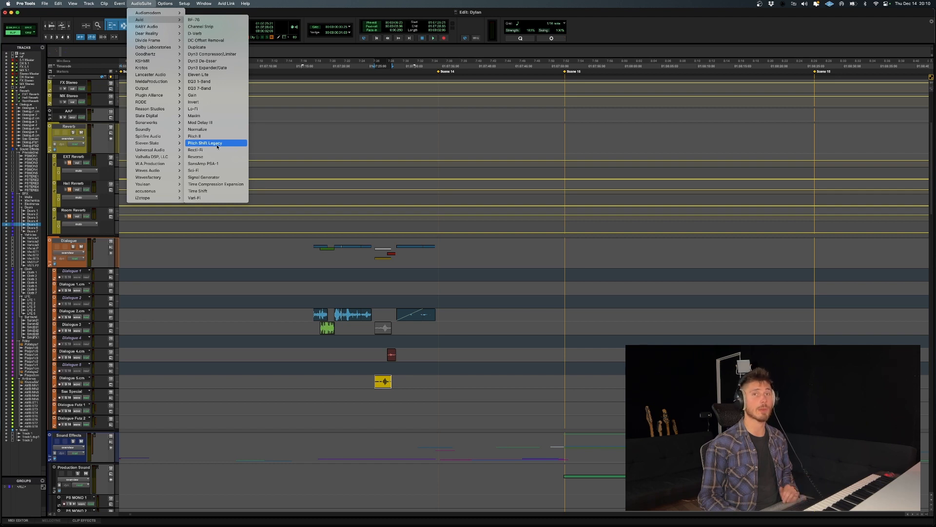
{"action": "mouse_move", "coordinate": [203, 136]}
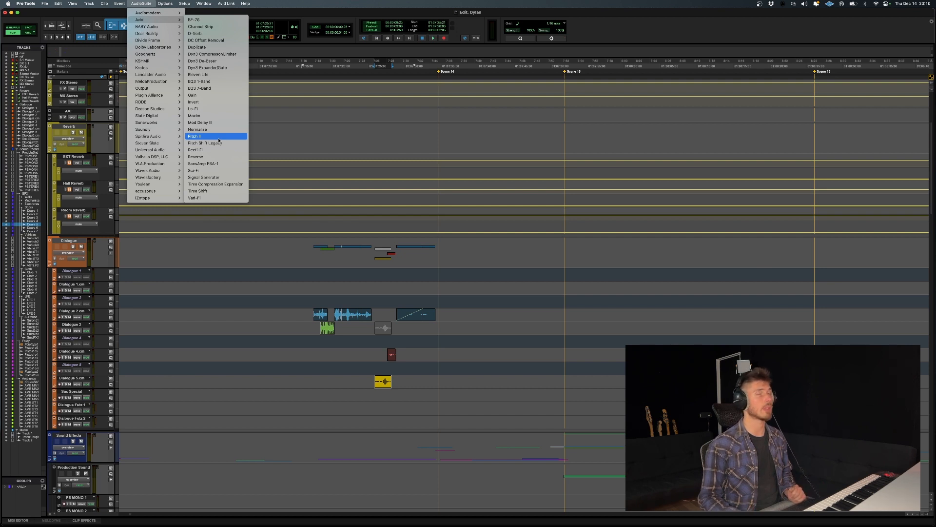
Step: Choose Pitch II from the Avid AudioSuite plugins to open its window
{"action": "left_click", "coordinate": [195, 136]}
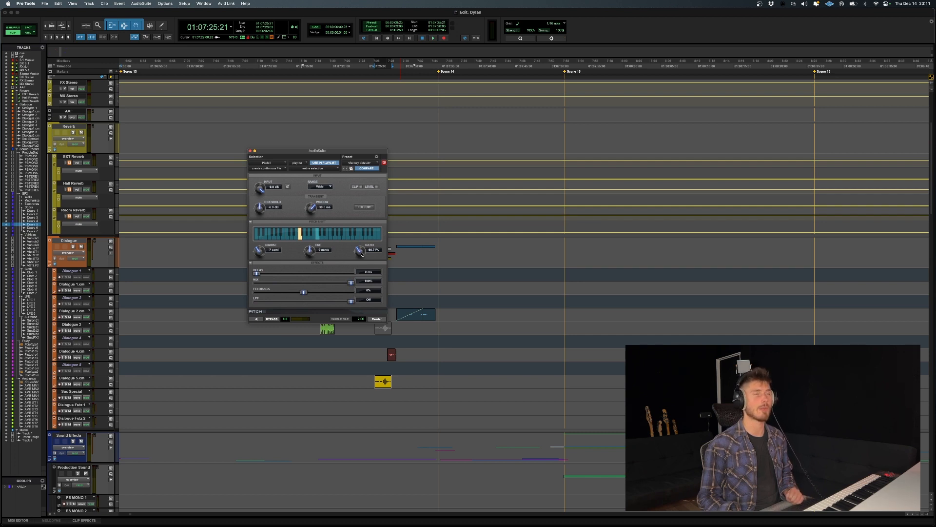
{"action": "mouse_move", "coordinate": [341, 257]}
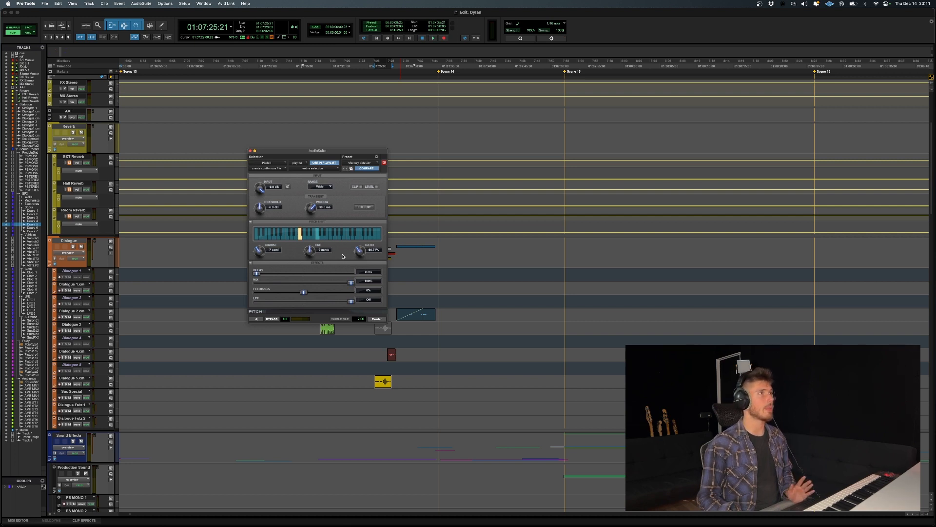
{"action": "mouse_move", "coordinate": [373, 292]}
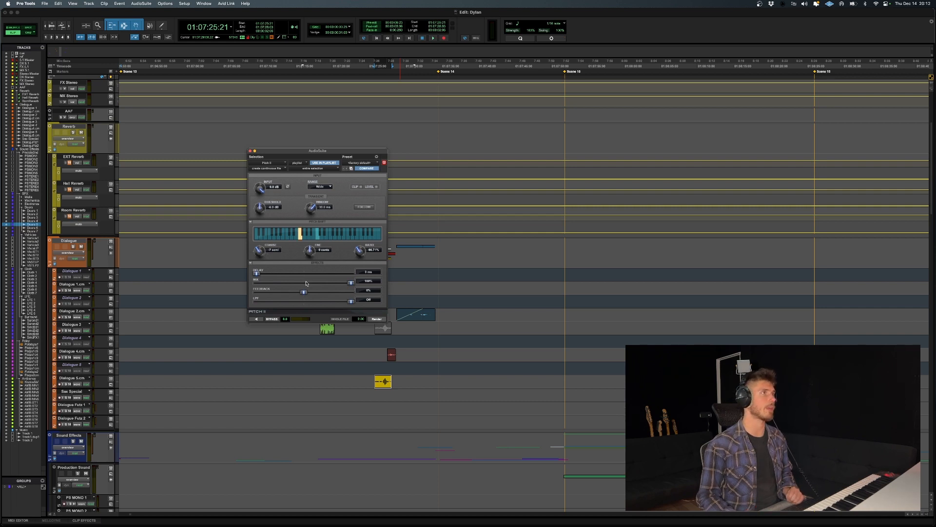
{"action": "mouse_move", "coordinate": [290, 303]}
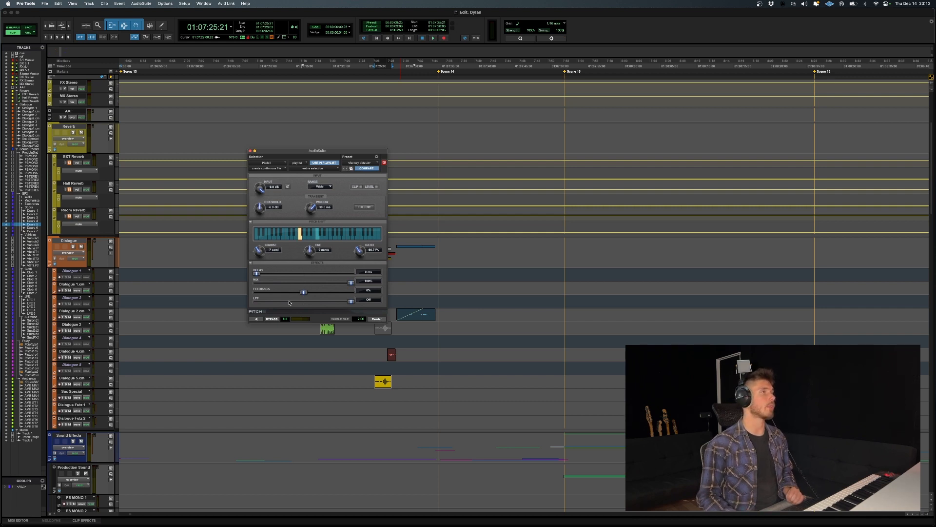